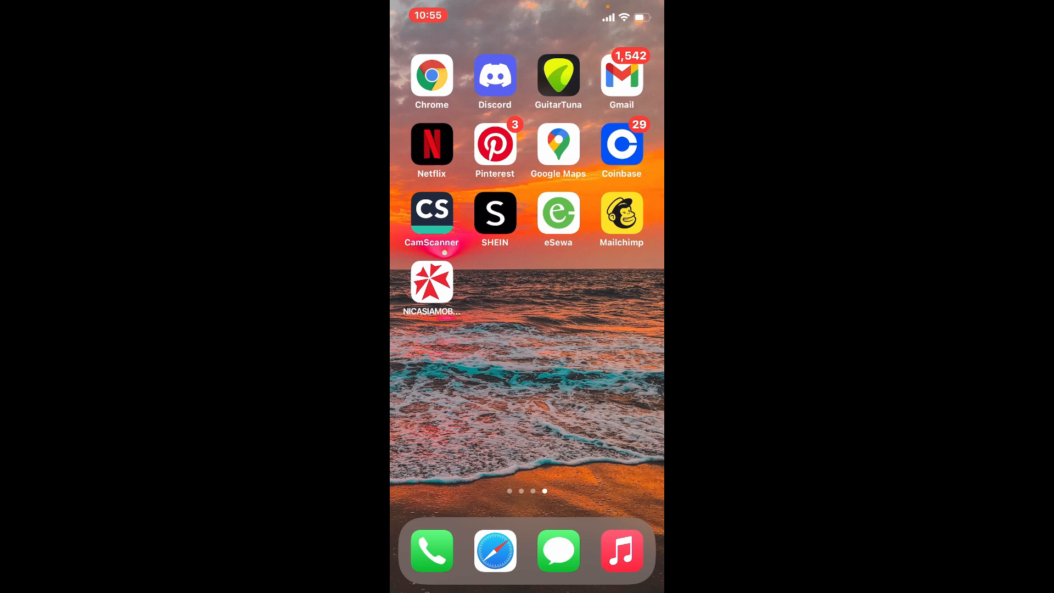
Launch the Mailchimp app to reach the xyz co.ltd account home
{"action": "left_click", "coordinate": [621, 212]}
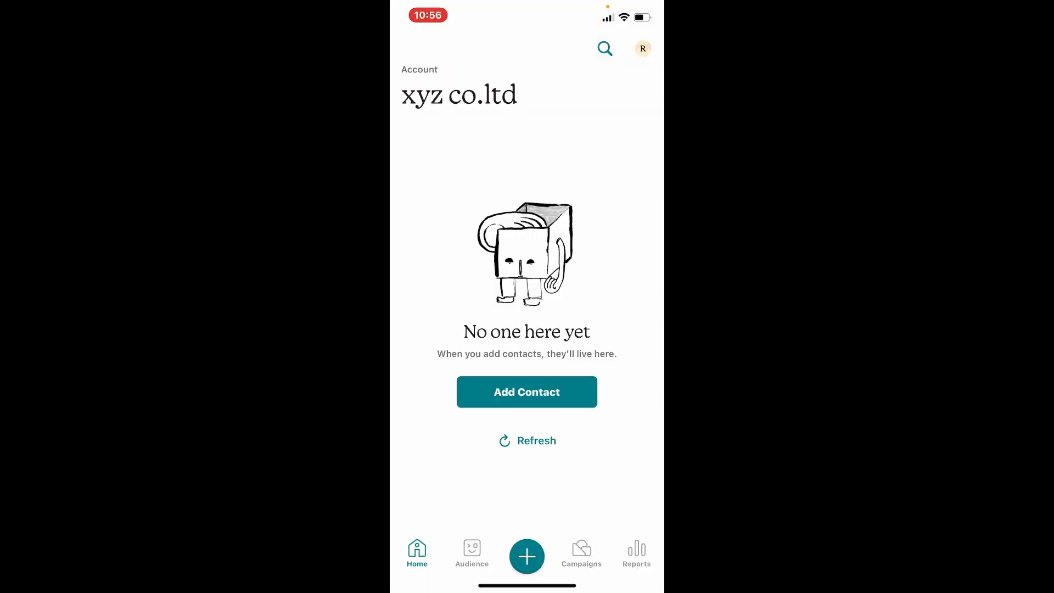
Begin a new email campaign named 'Feb 24 Newsletter'
{"action": "left_click", "coordinate": [581, 552]}
{"action": "type", "text": "Feb 24 Newsletter"}
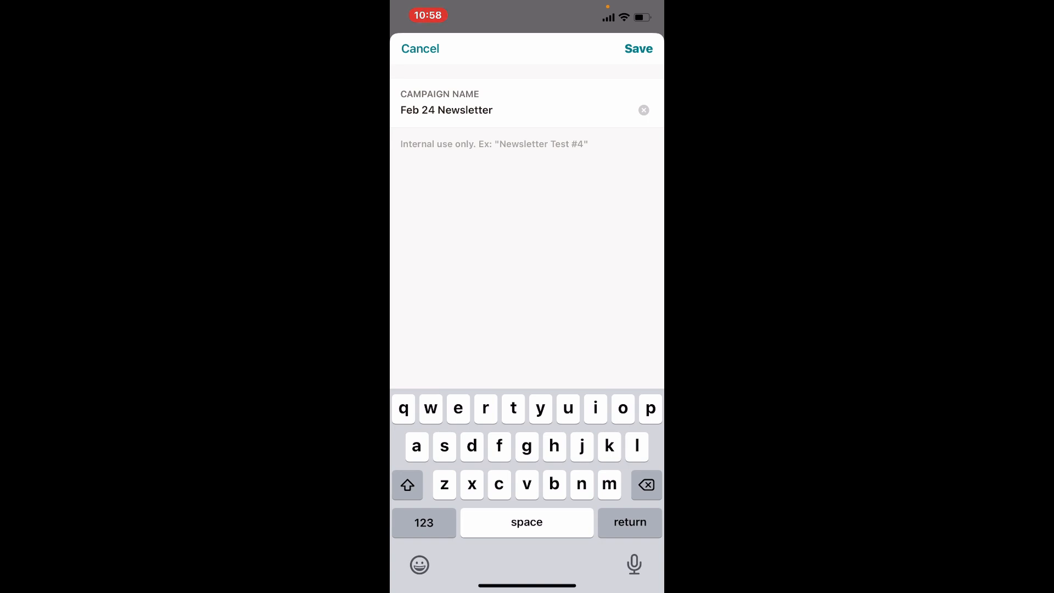
Save the campaign name and enter subject '13 Email Marketing Trends You Must Know'
{"action": "left_click", "coordinate": [637, 48]}
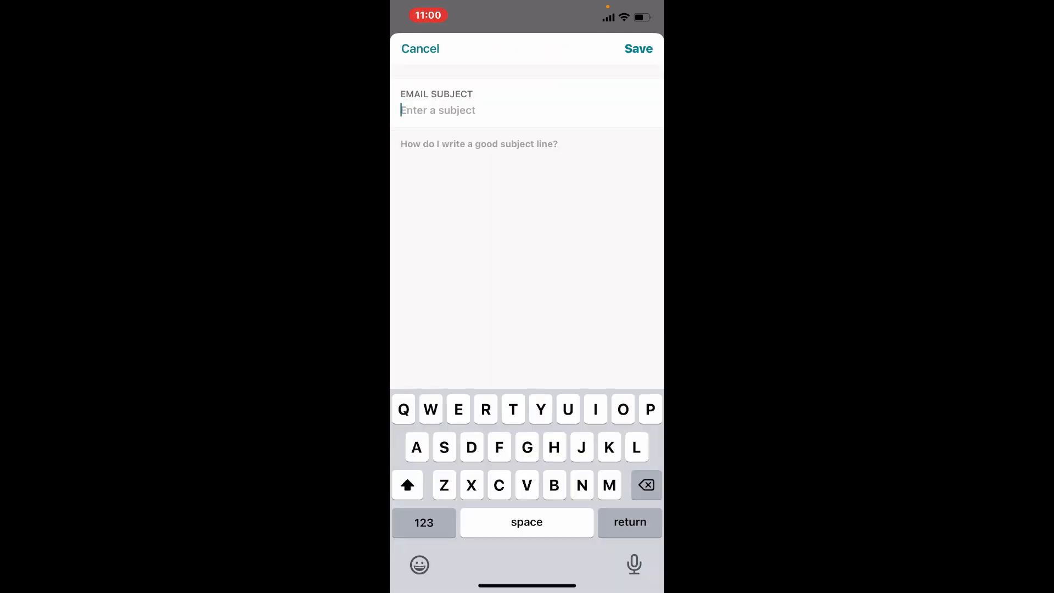
{"action": "type", "text": "13 Email Marketing Trends You Must Know"}
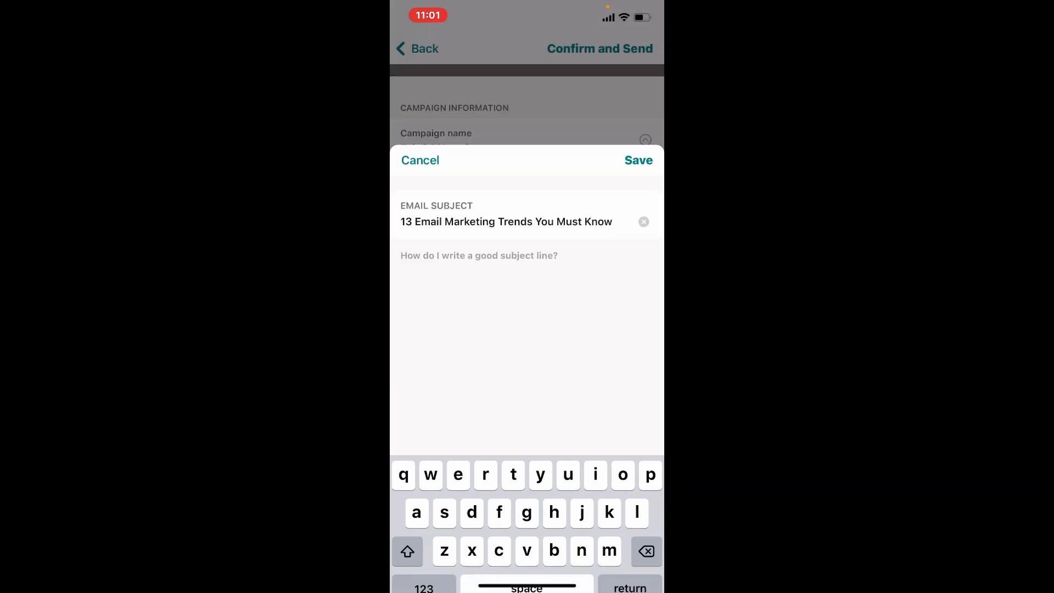
Save the subject and set the preview text to '12345', reaching the campaign summary
{"action": "left_click", "coordinate": [637, 161]}
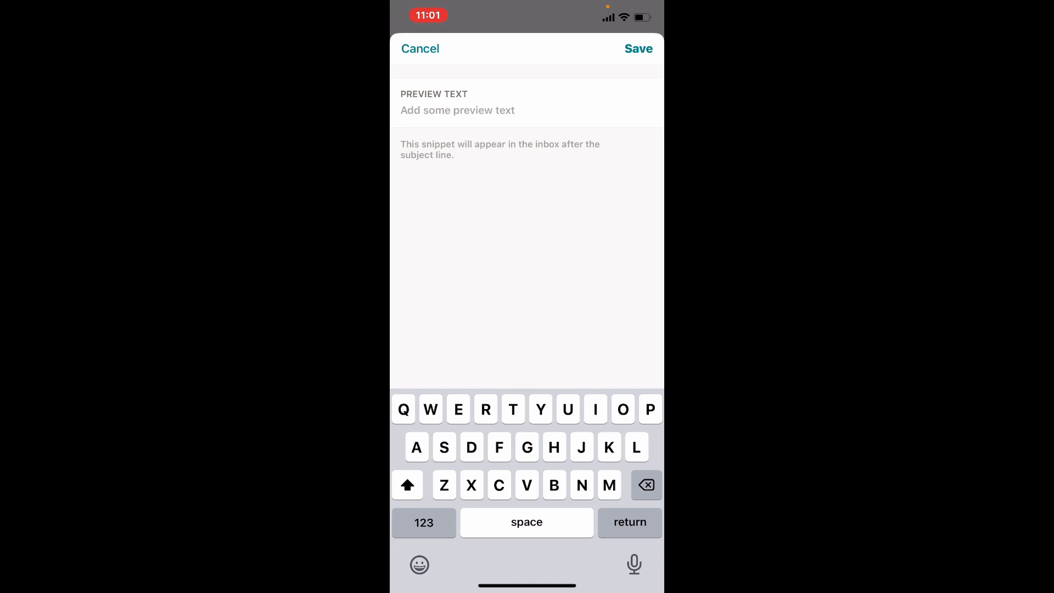
{"action": "type", "text": "12345"}
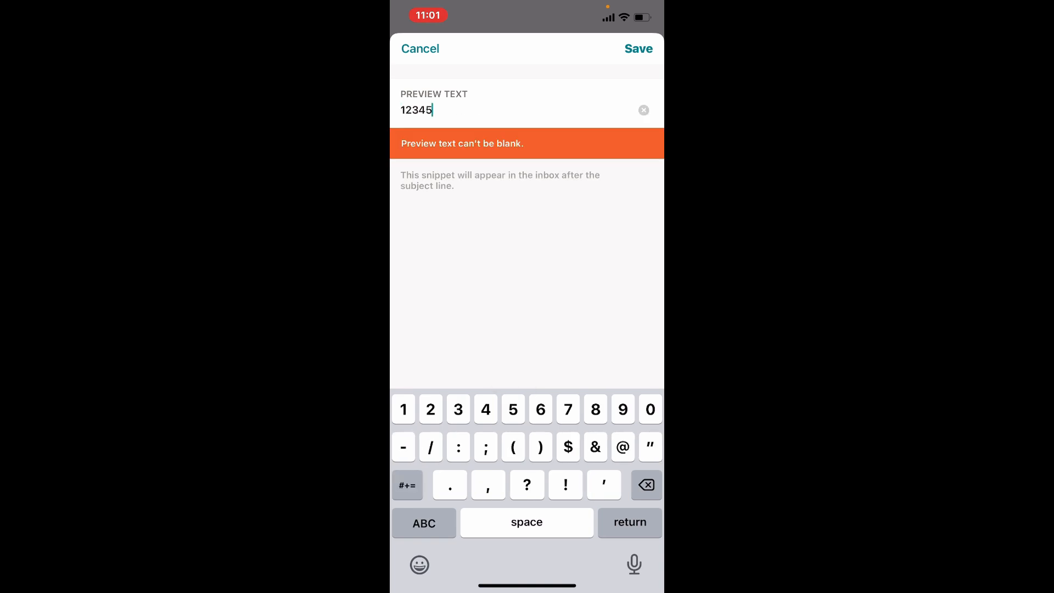
{"action": "left_click", "coordinate": [638, 48]}
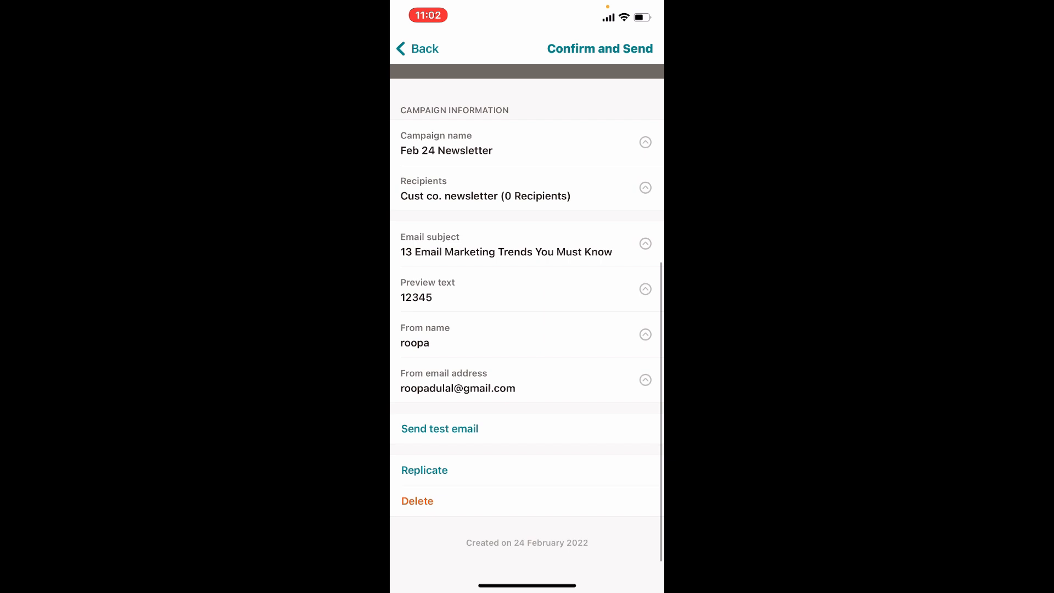
Go back to the Campaigns list where 'Feb 24 Newsletter' shows as a regular draft
{"action": "left_click", "coordinate": [439, 429]}
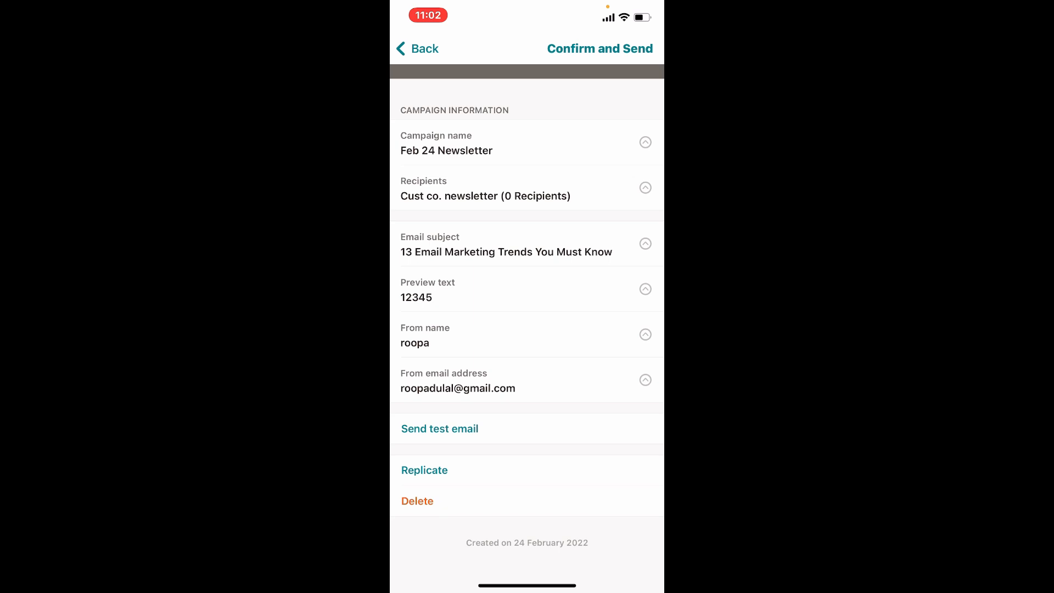
{"action": "left_click", "coordinate": [417, 48]}
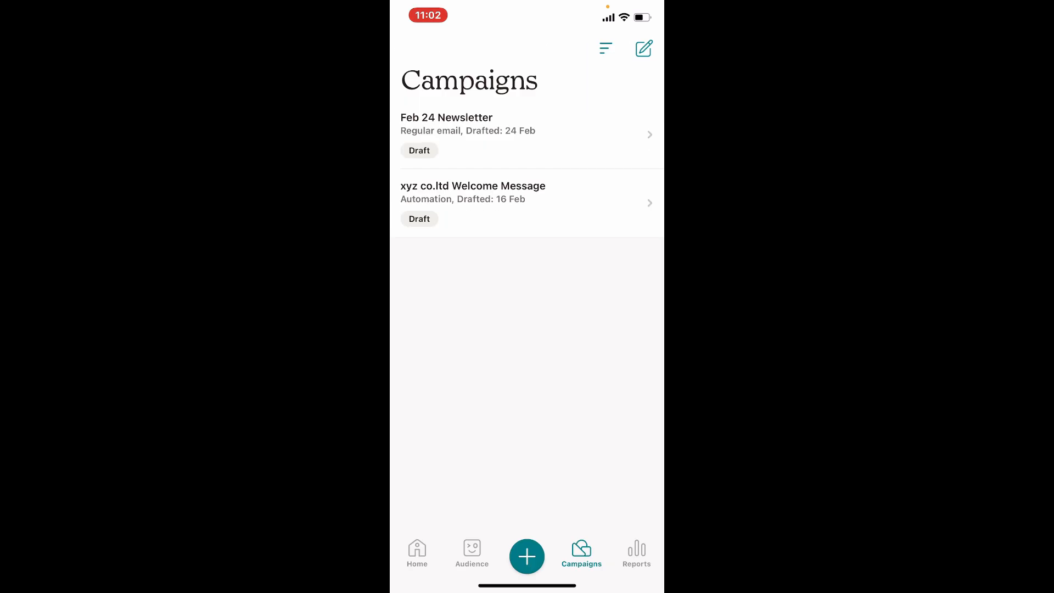